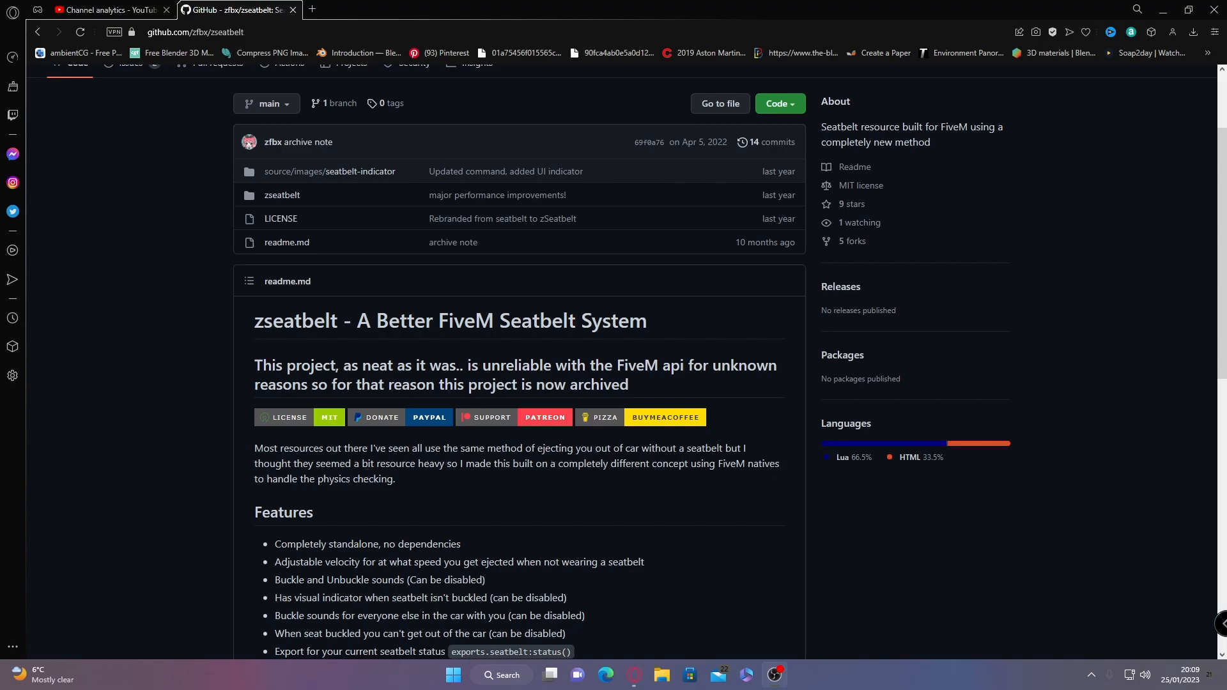
{"action": "mouse_move", "coordinate": [668, 124]}
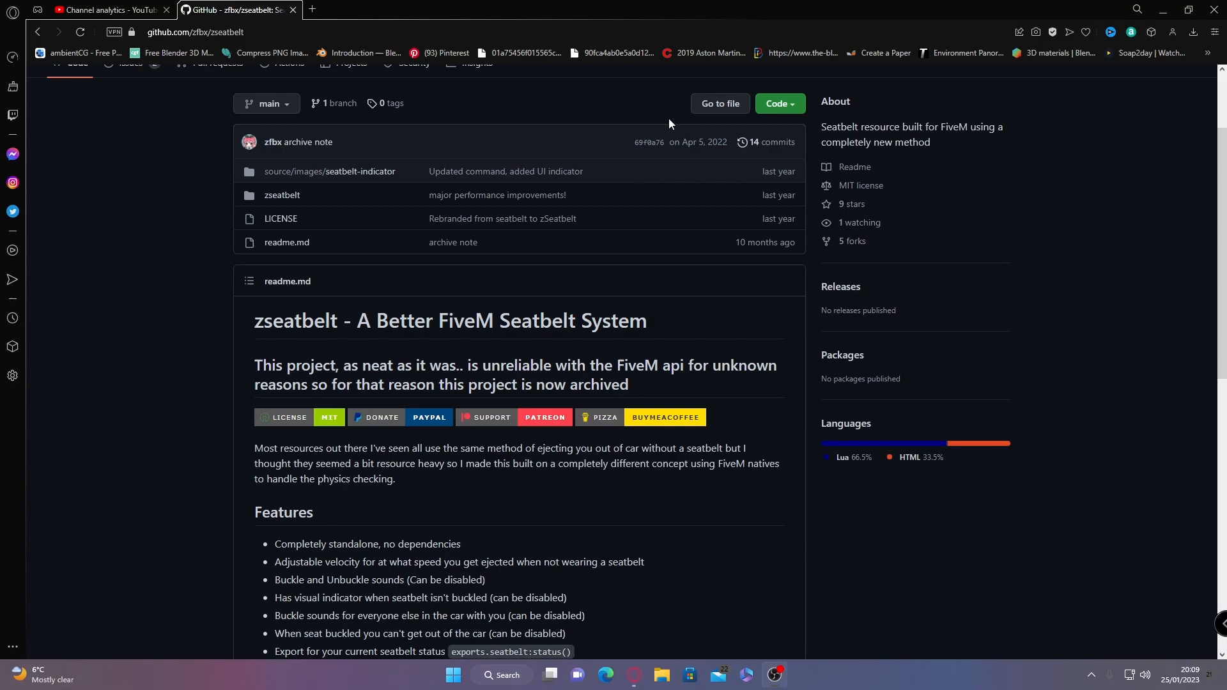
Download the zseatbelt repository as a ZIP from its Code menu.
{"action": "scroll", "scroll_direction": "down", "scroll_amount": 3}
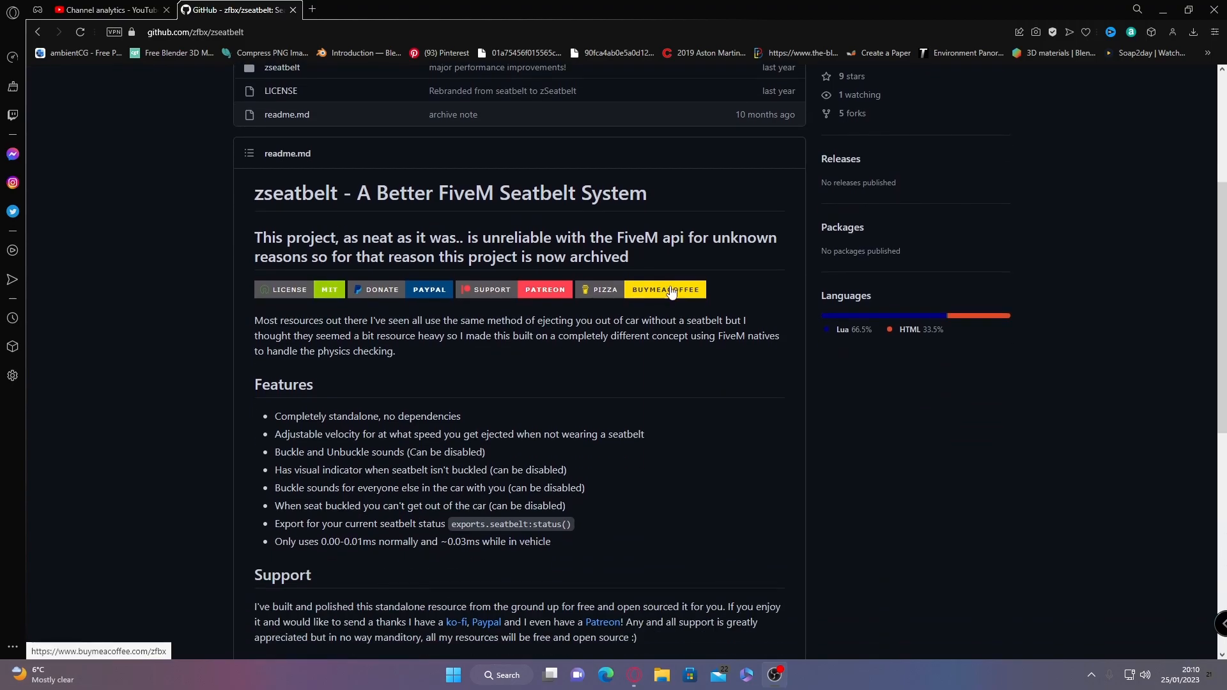
{"action": "scroll", "scroll_direction": "up", "scroll_amount": 3}
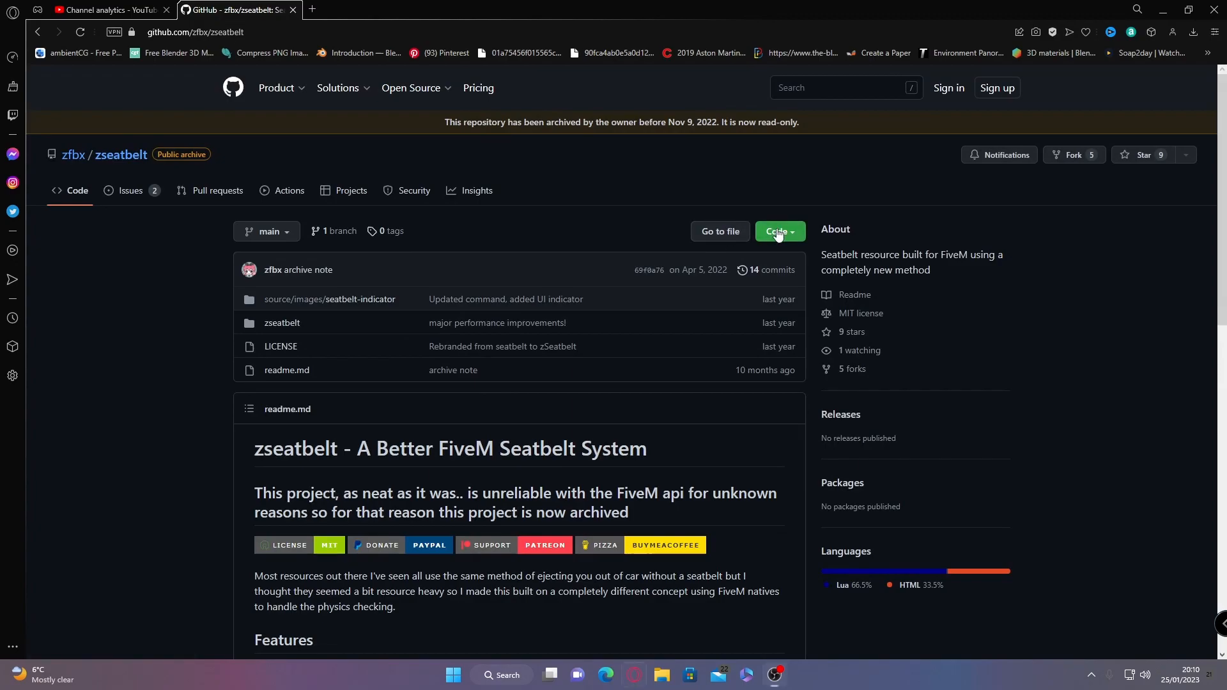
{"action": "left_click", "coordinate": [776, 231]}
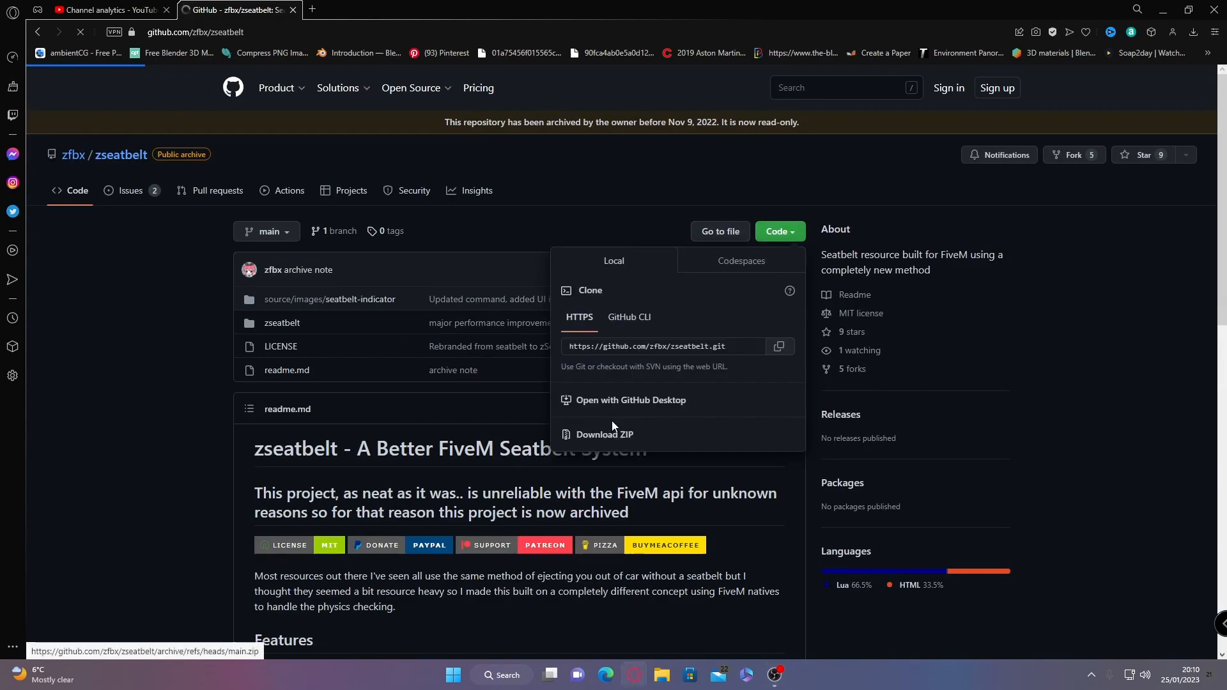
{"action": "left_click", "coordinate": [605, 434]}
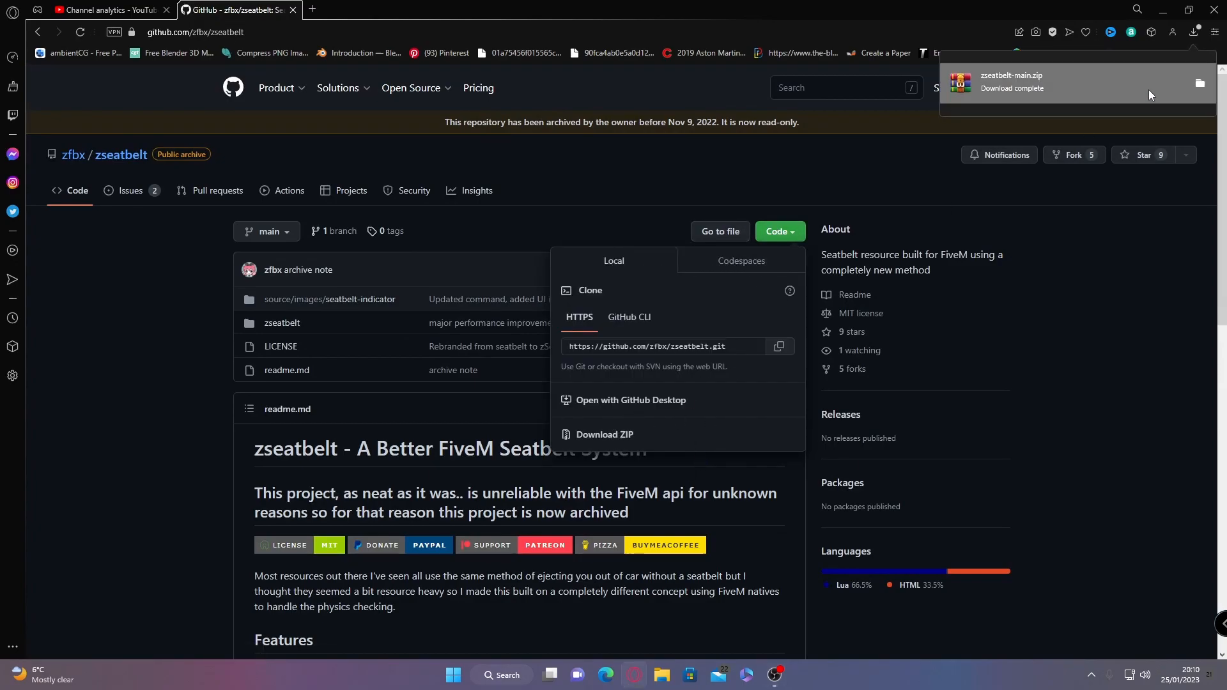
Open zseatbelt-main.zip in WinRAR and browse into the zseatbelt-main folder.
{"action": "left_click", "coordinate": [1080, 81]}
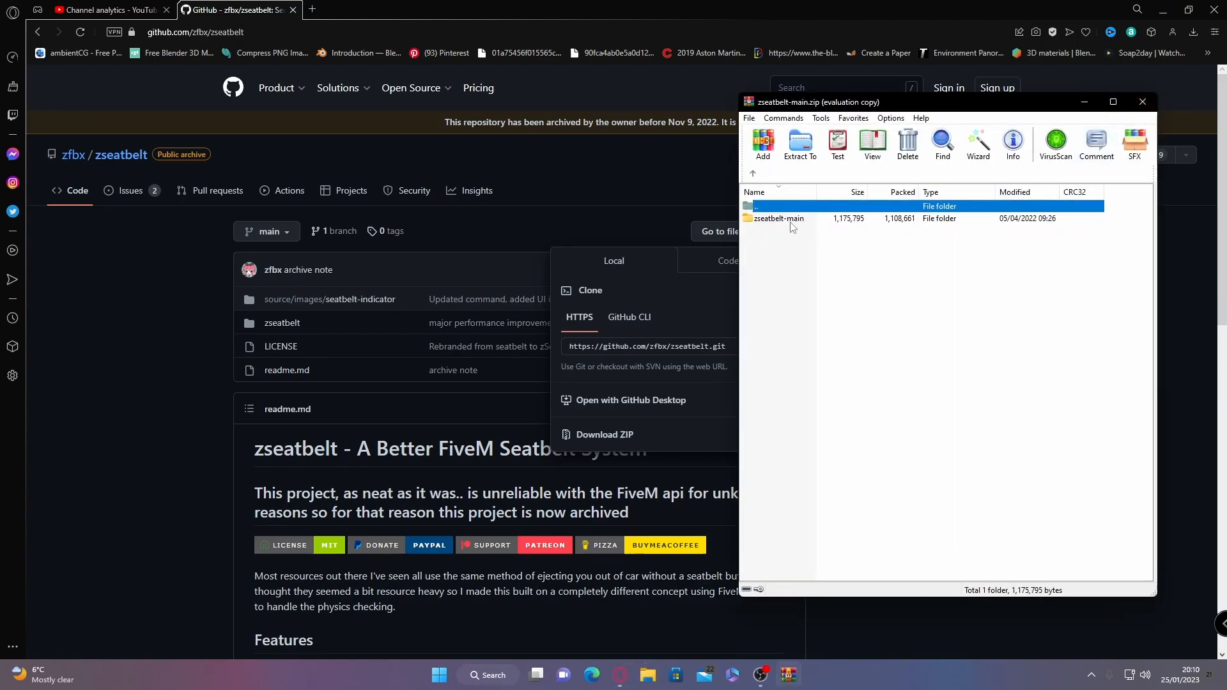
{"action": "double_click", "coordinate": [778, 218]}
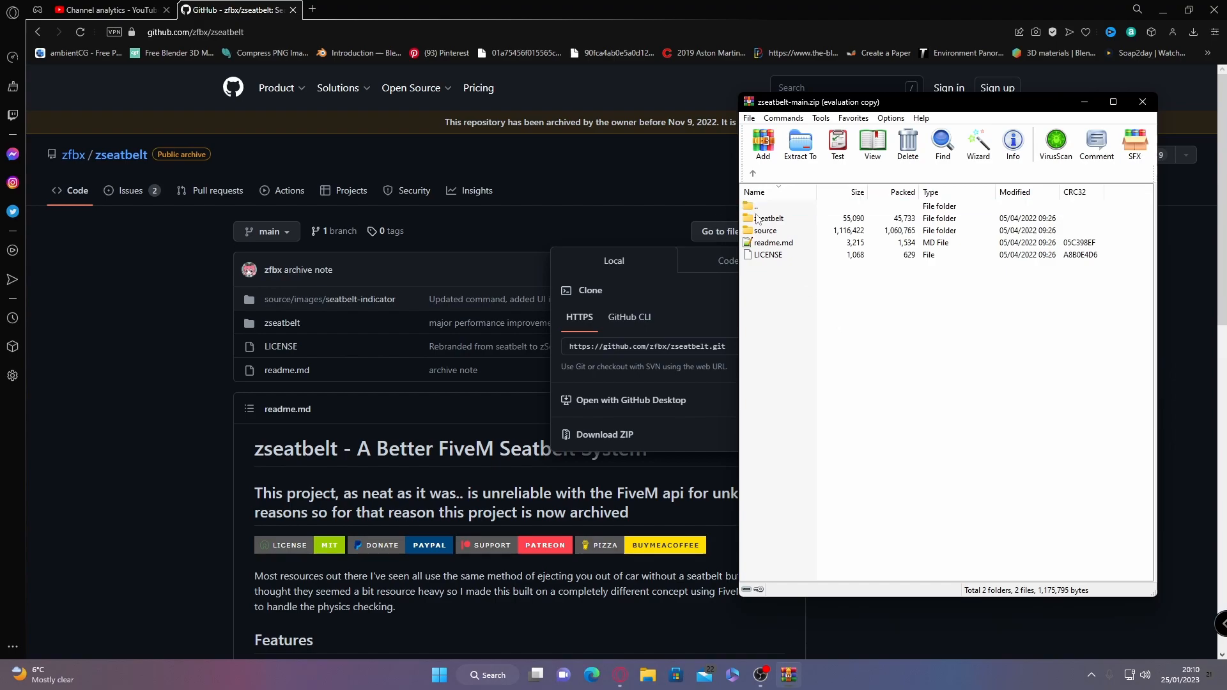
{"action": "double_click", "coordinate": [769, 217]}
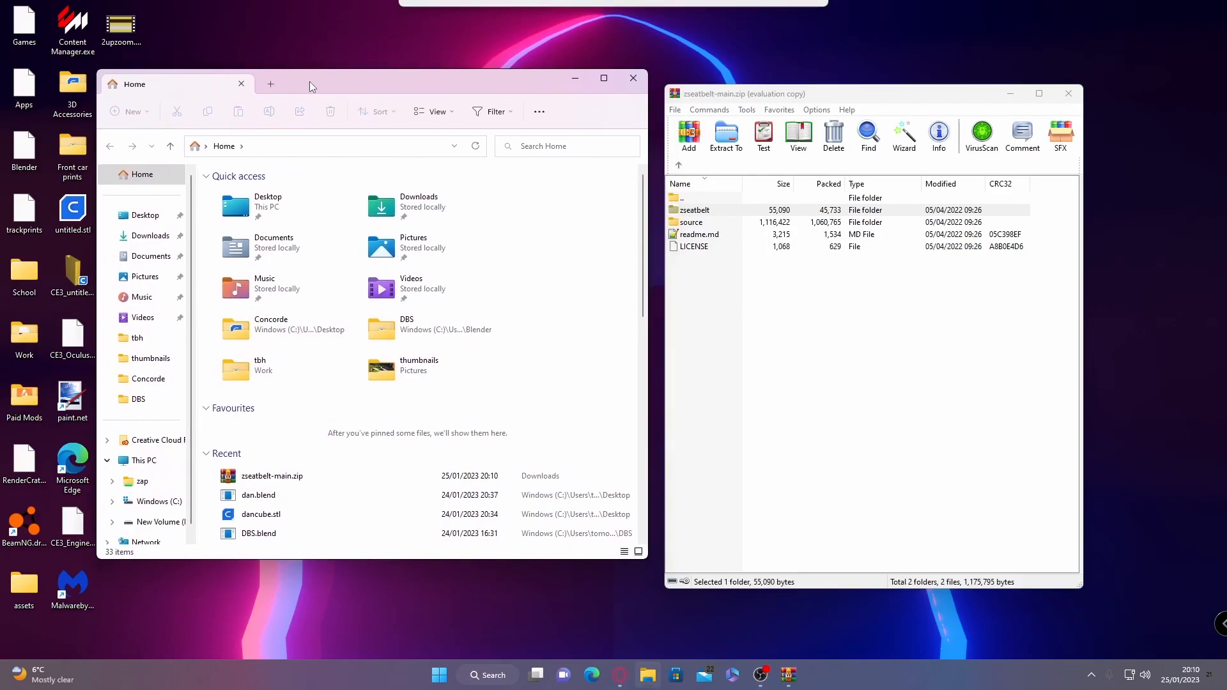
{"action": "mouse_move", "coordinate": [148, 501]}
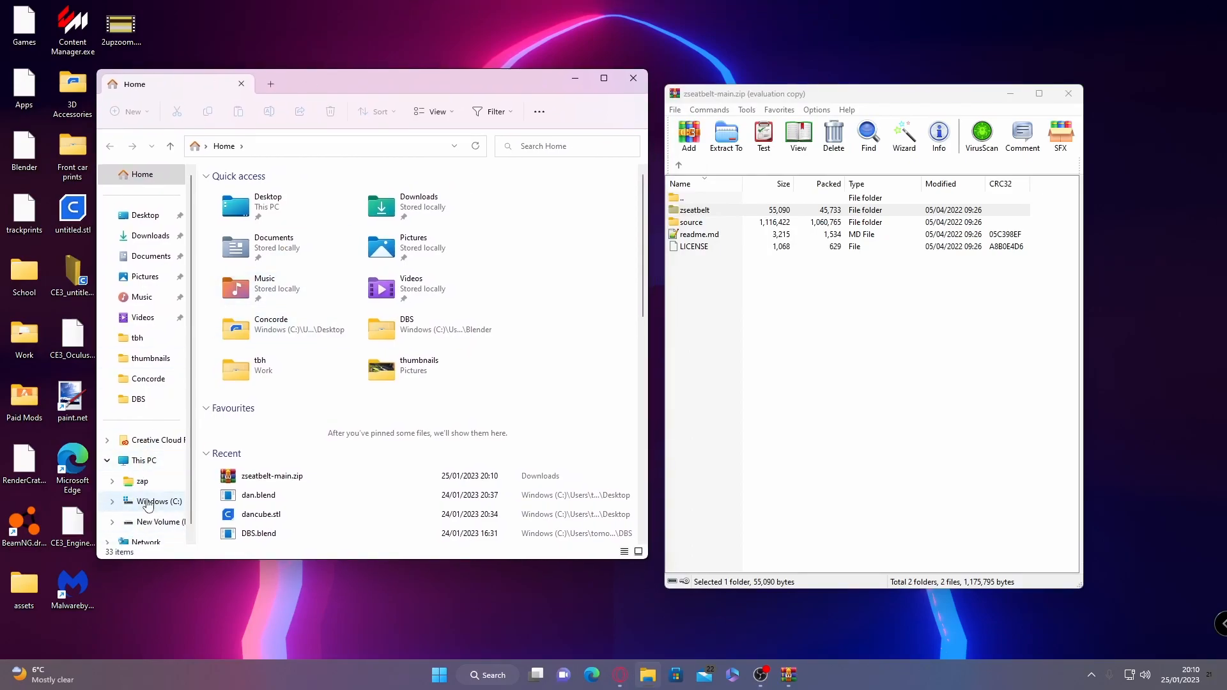
Navigate C: > fxserver > txData > CFXDefault_47162C.base > resources beside the archive.
{"action": "left_click", "coordinate": [156, 501]}
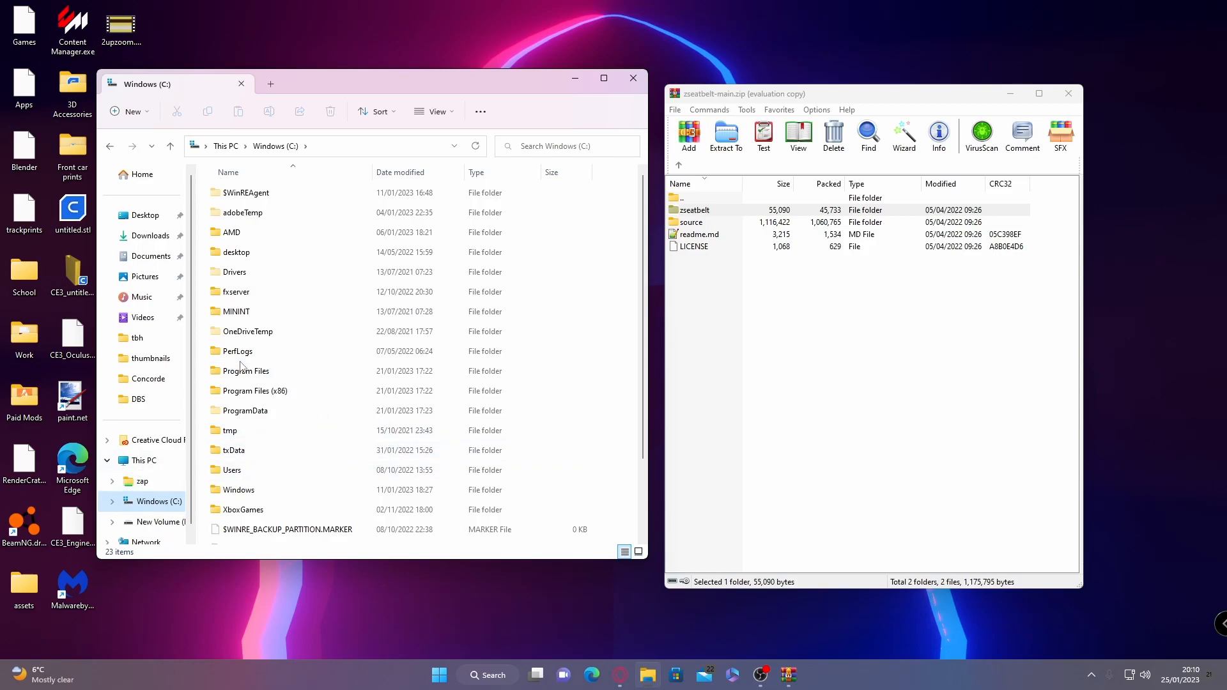
{"action": "double_click", "coordinate": [236, 292]}
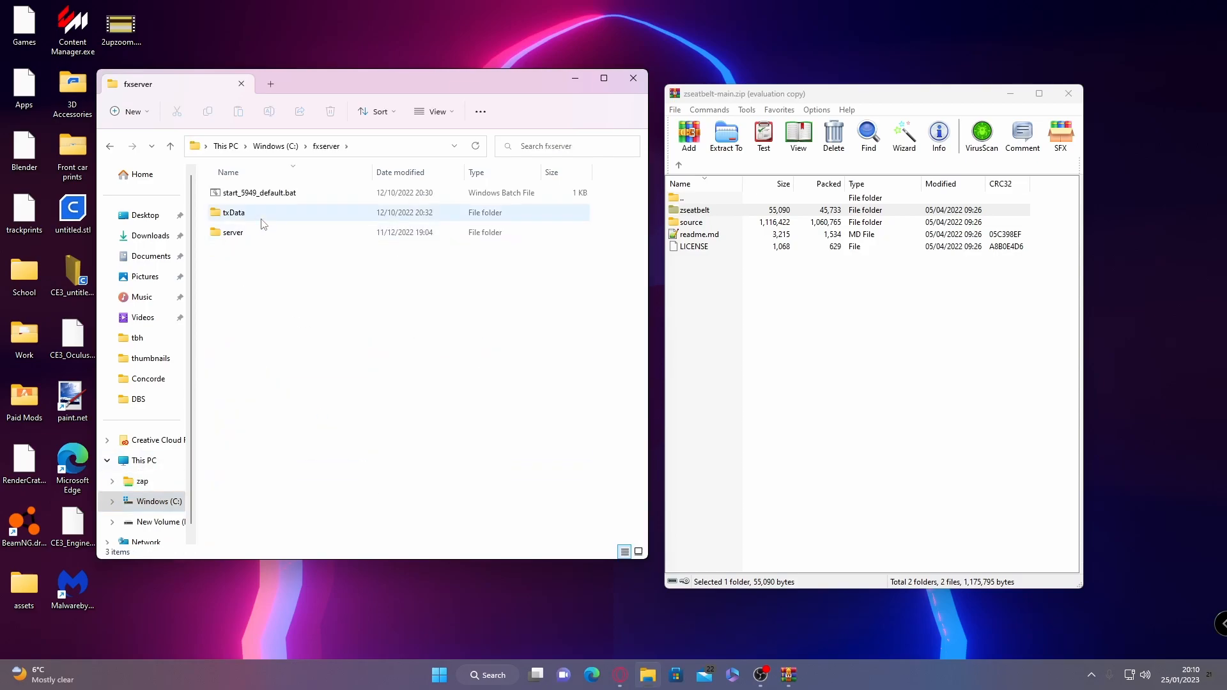
{"action": "double_click", "coordinate": [234, 212]}
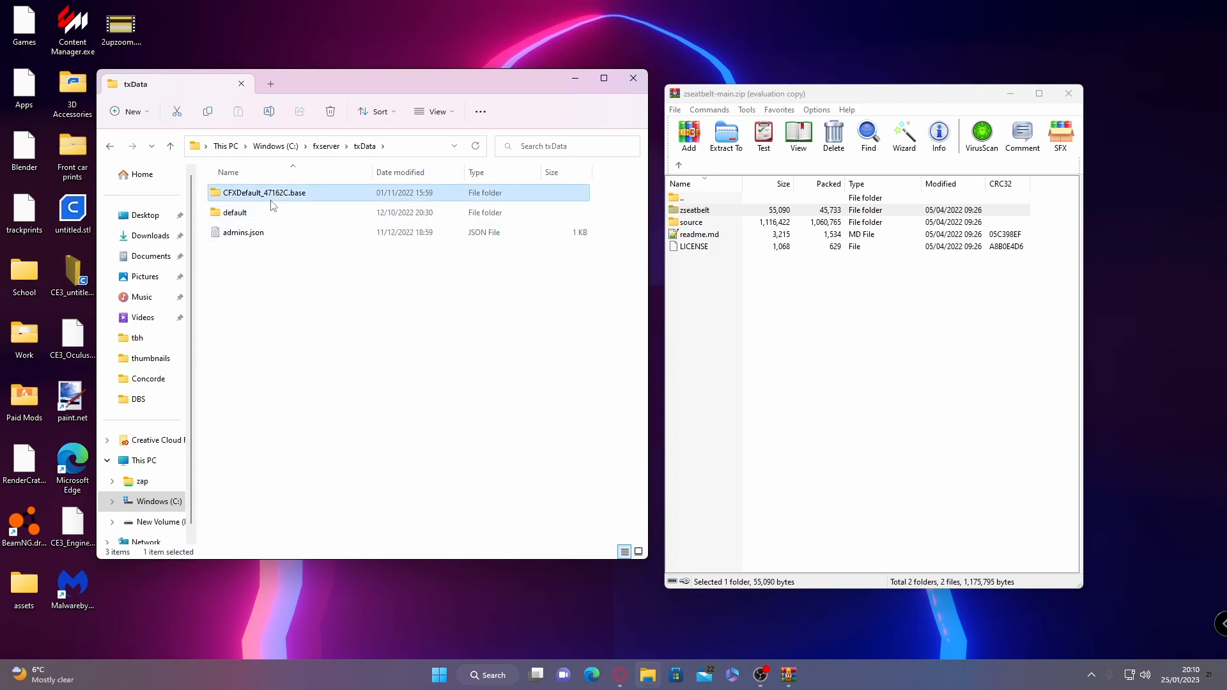
{"action": "double_click", "coordinate": [263, 193]}
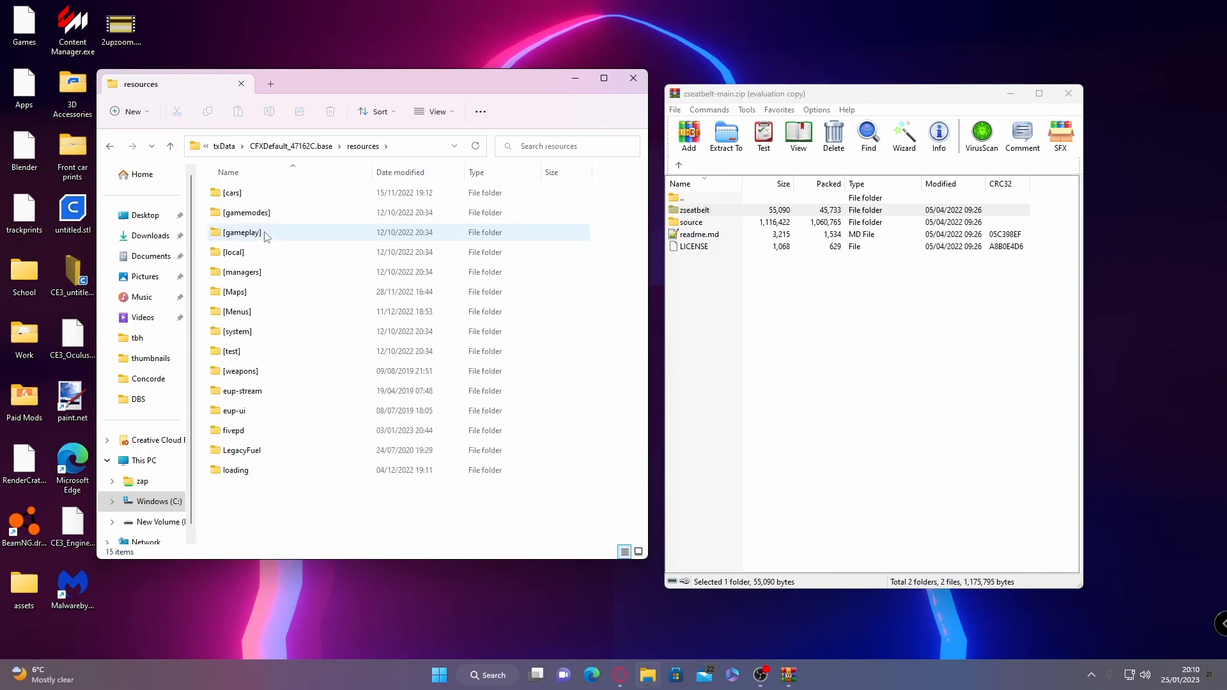
{"action": "mouse_move", "coordinate": [228, 173]}
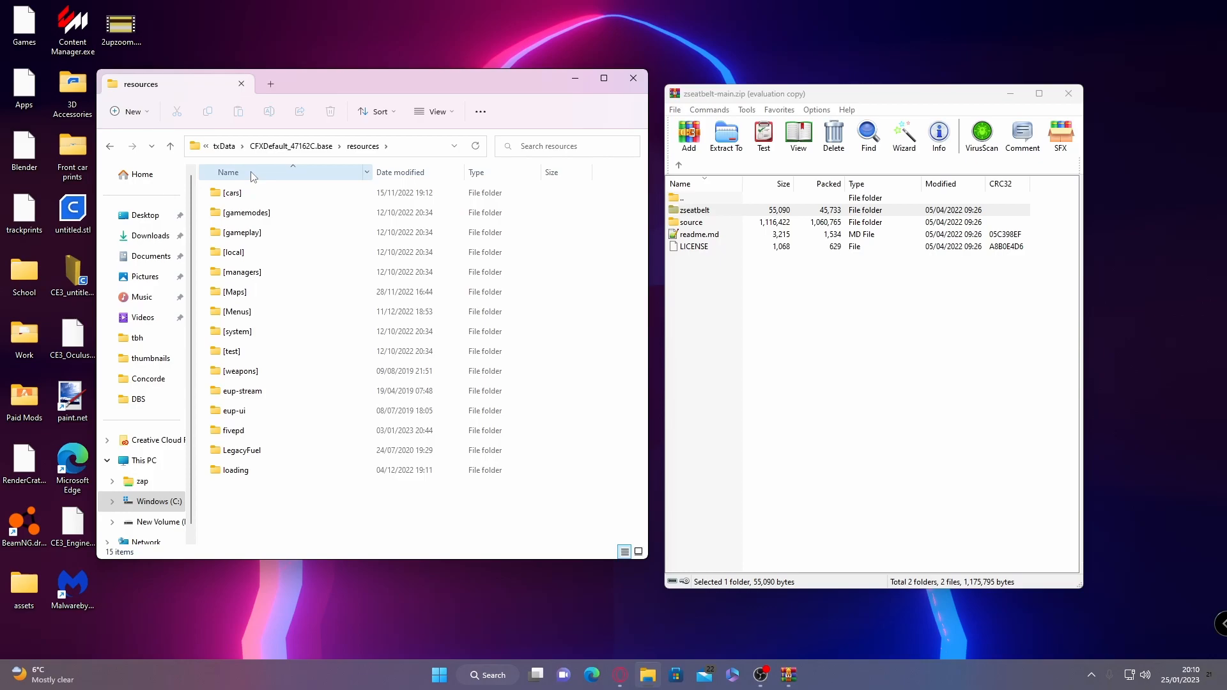
{"action": "mouse_move", "coordinate": [251, 193]}
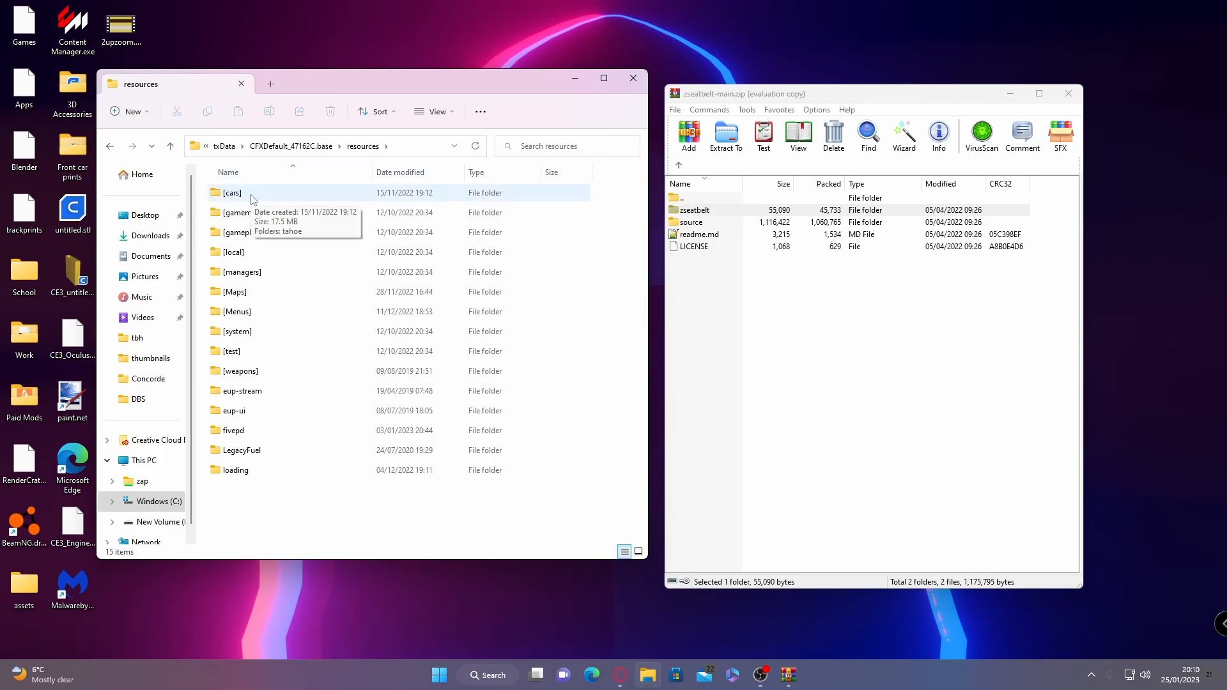
{"action": "mouse_move", "coordinate": [236, 212]}
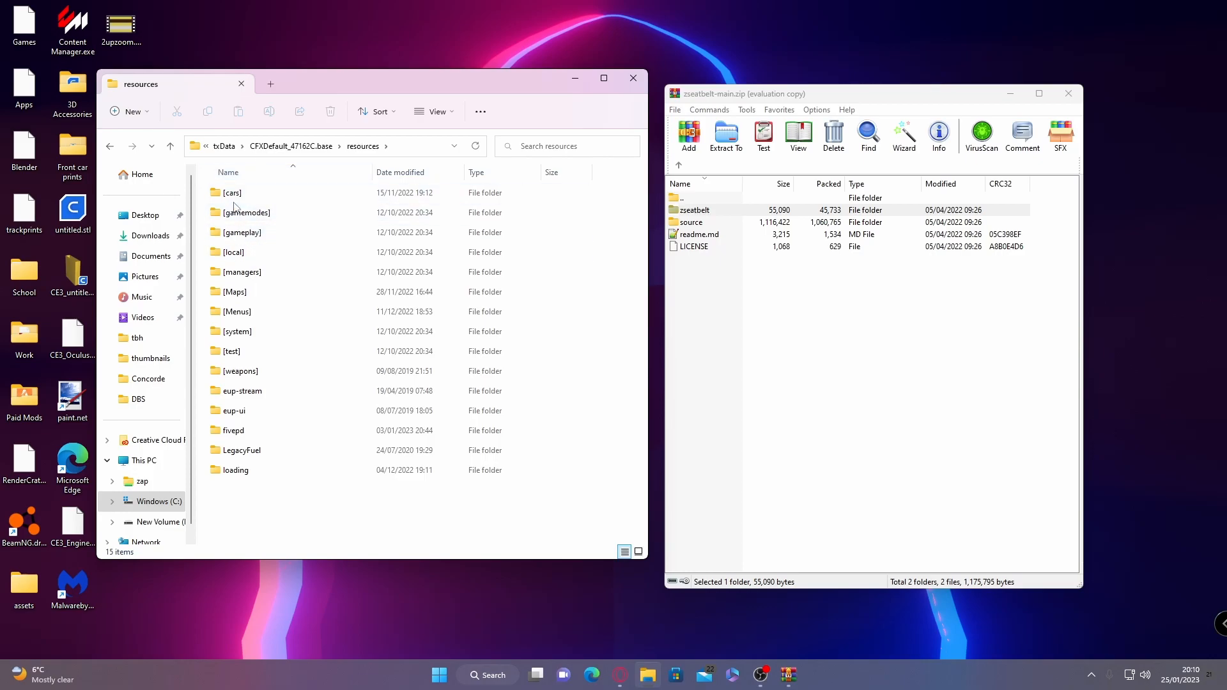
{"action": "mouse_move", "coordinate": [247, 212]}
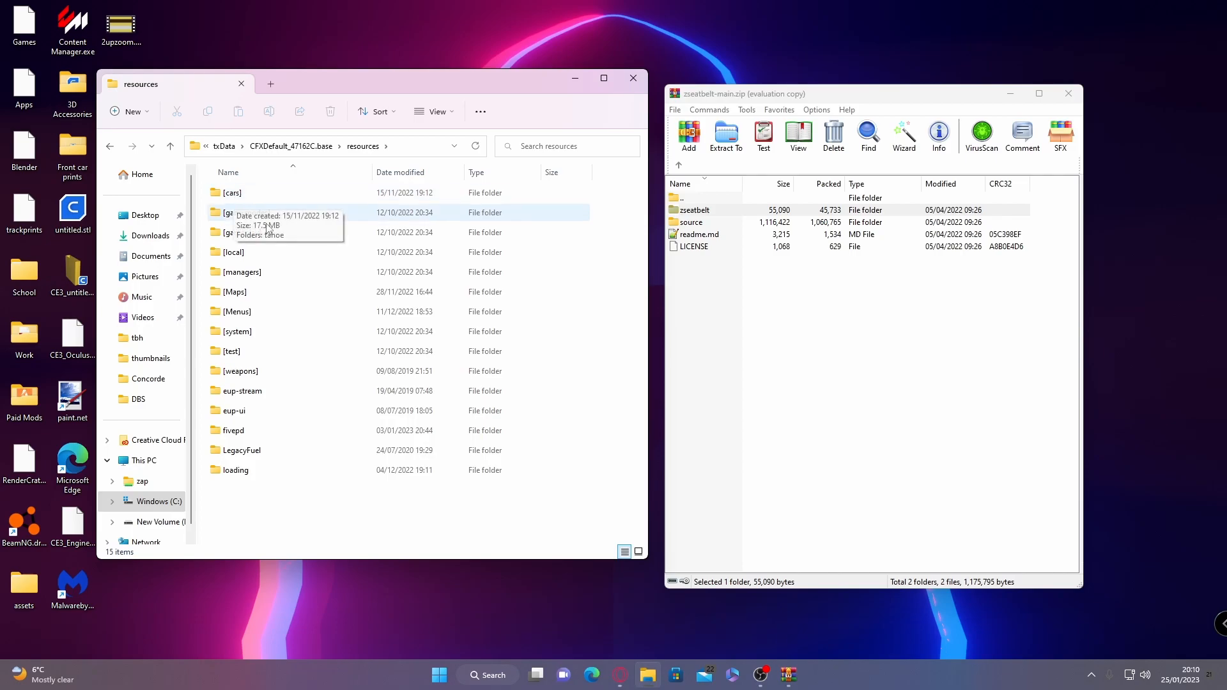
{"action": "mouse_move", "coordinate": [268, 465]}
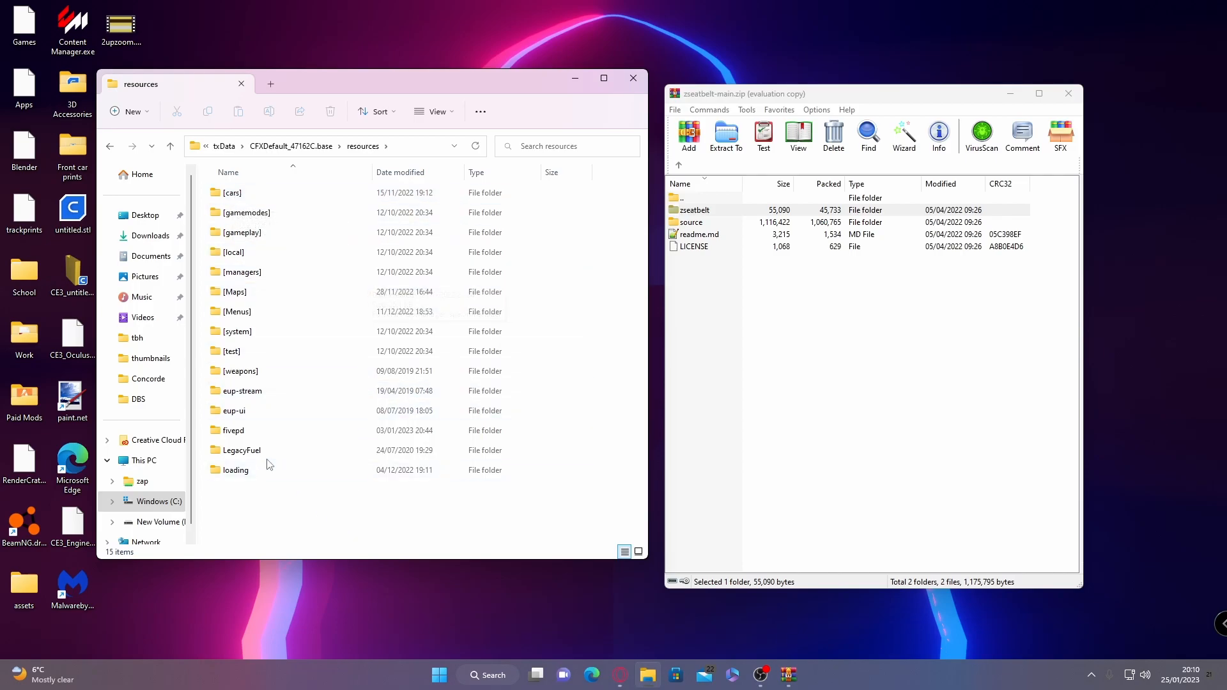
{"action": "mouse_move", "coordinate": [770, 248]}
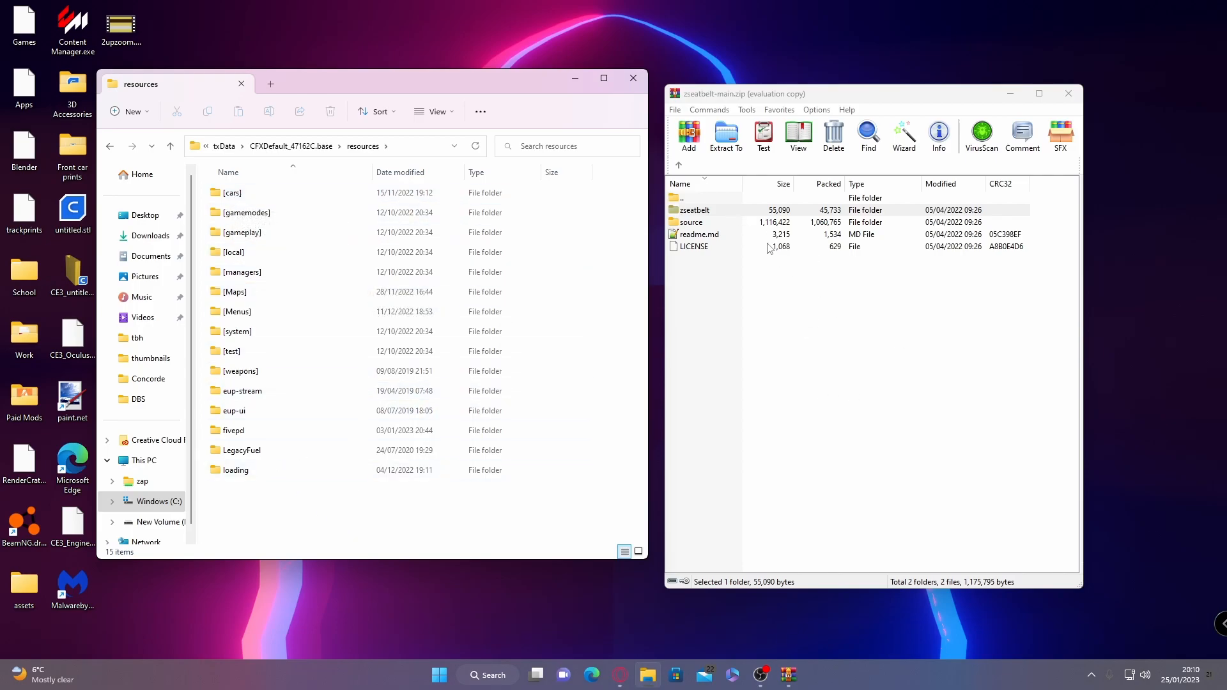
{"action": "mouse_move", "coordinate": [222, 424]}
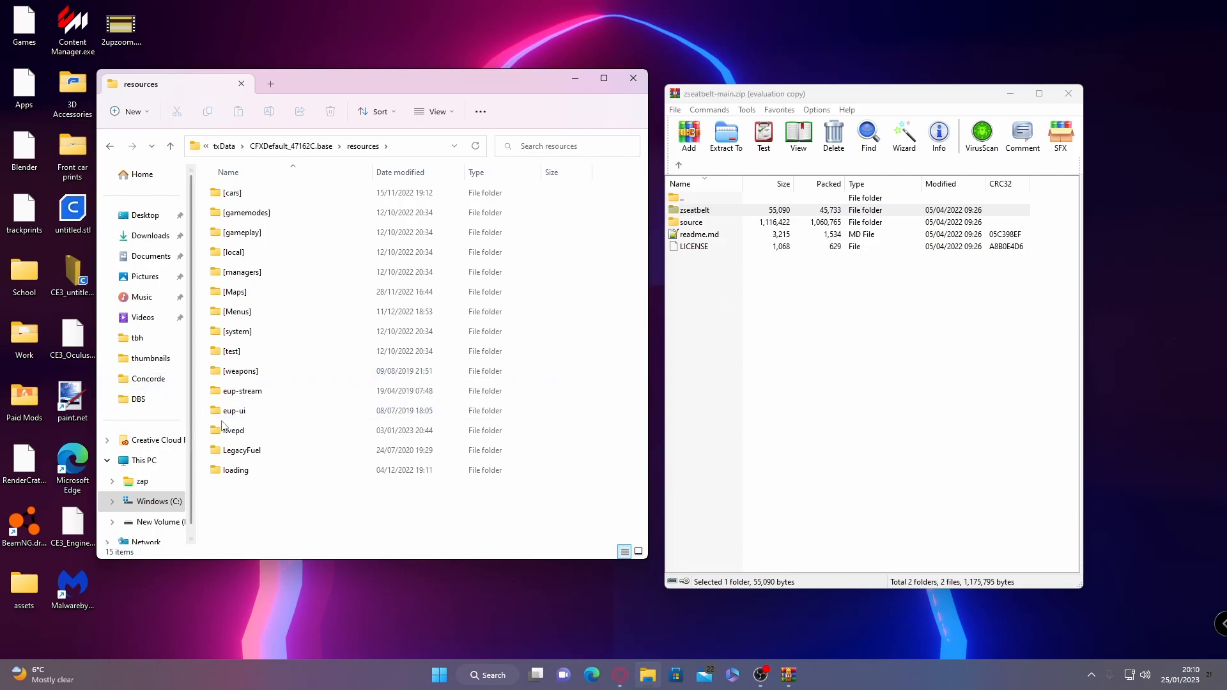
{"action": "left_click", "coordinate": [242, 233]}
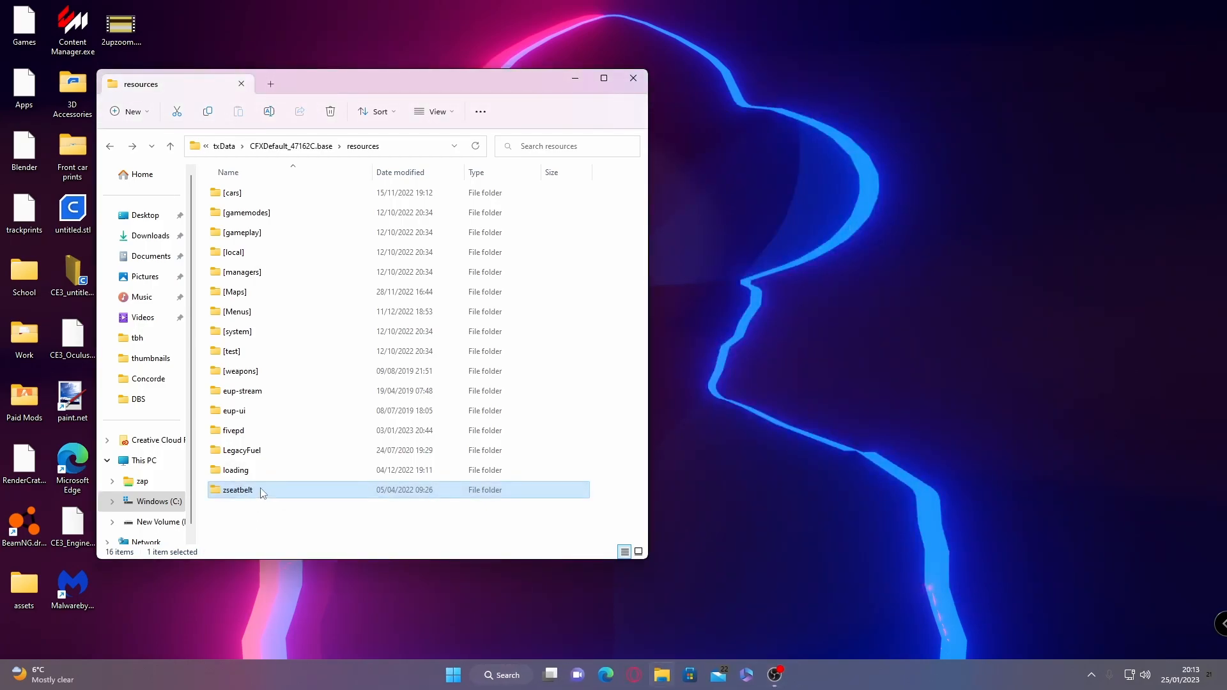
Go up to CFXDefault_47162C.base and open server.cfg in Notepad++.
{"action": "left_click", "coordinate": [286, 534]}
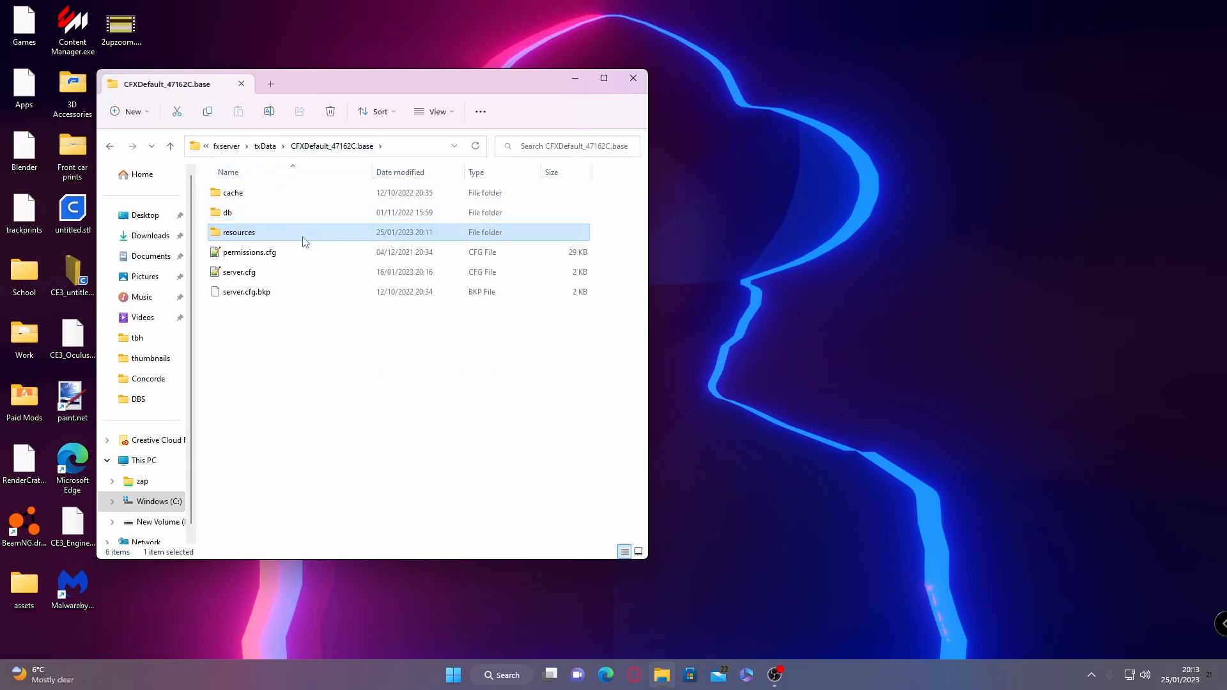
{"action": "left_click", "coordinate": [239, 271]}
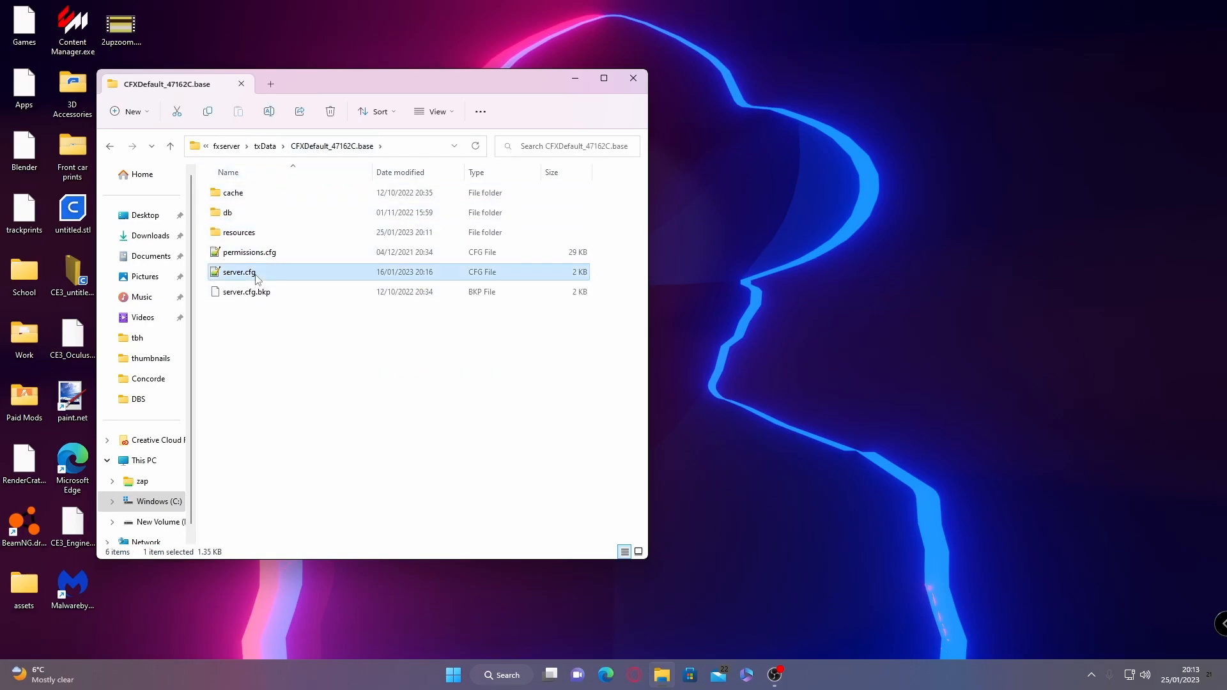
{"action": "double_click", "coordinate": [239, 271]}
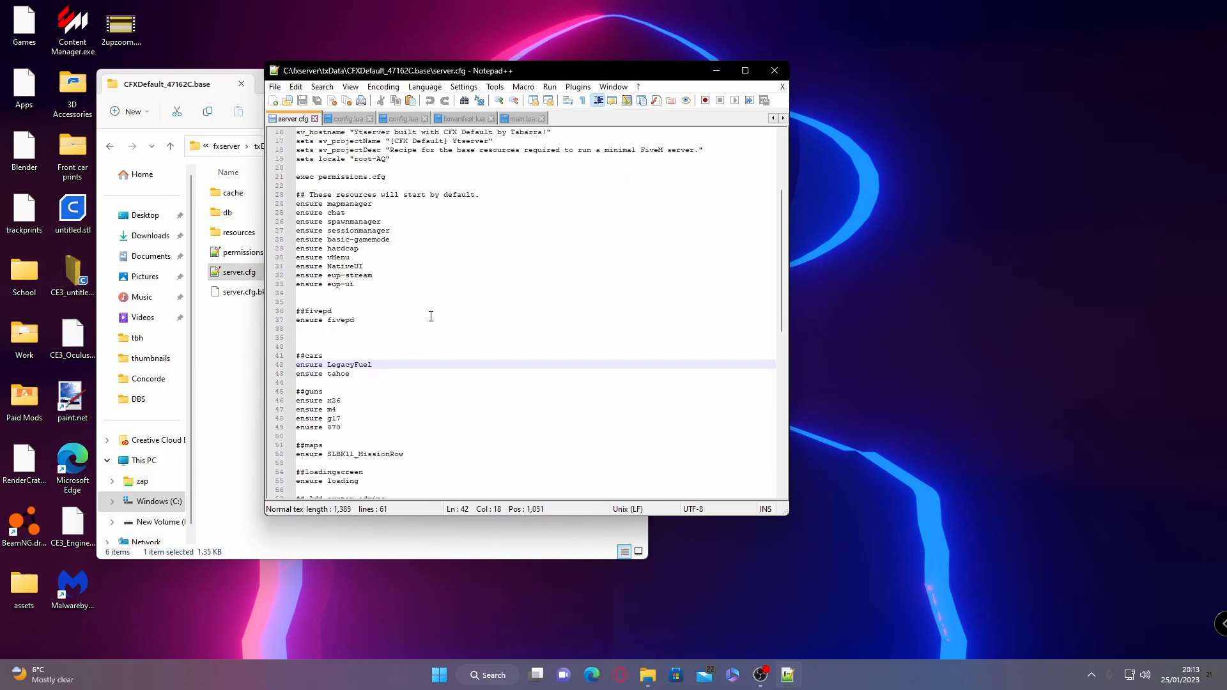
Add an 'ensure zseatbelt' line below the ##cars heading in server.cfg.
{"action": "left_click", "coordinate": [322, 355]}
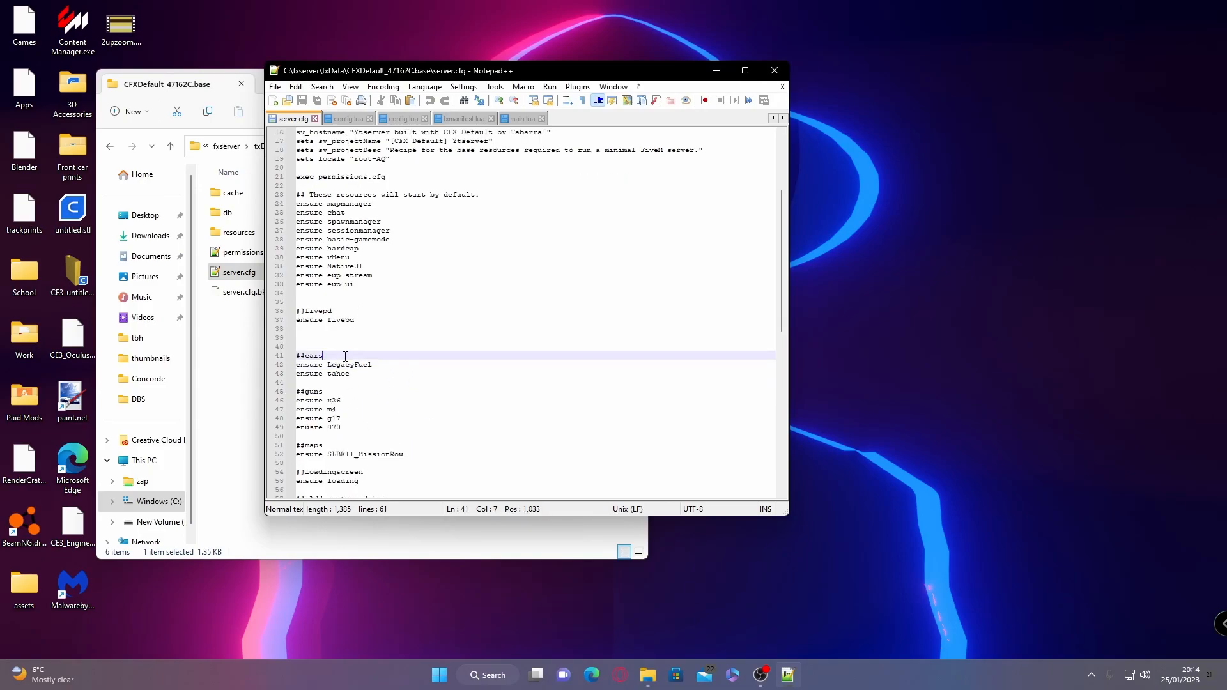
{"action": "mouse_move", "coordinate": [201, 369]}
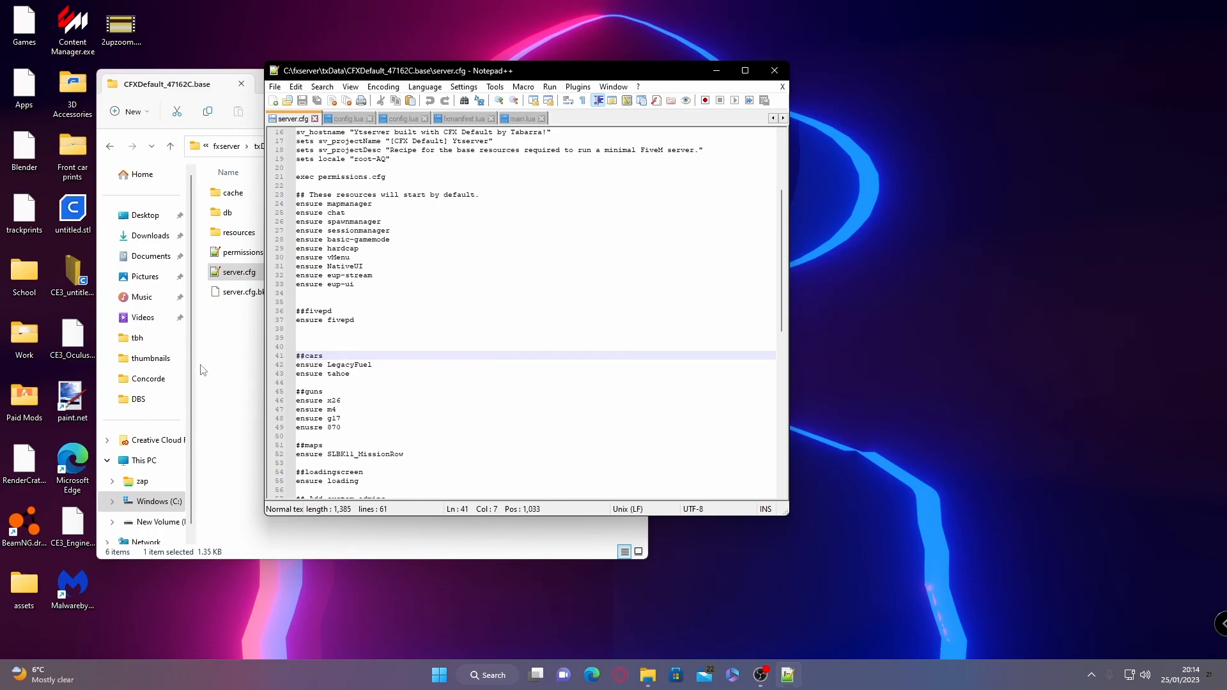
{"action": "key", "text": "enter"}
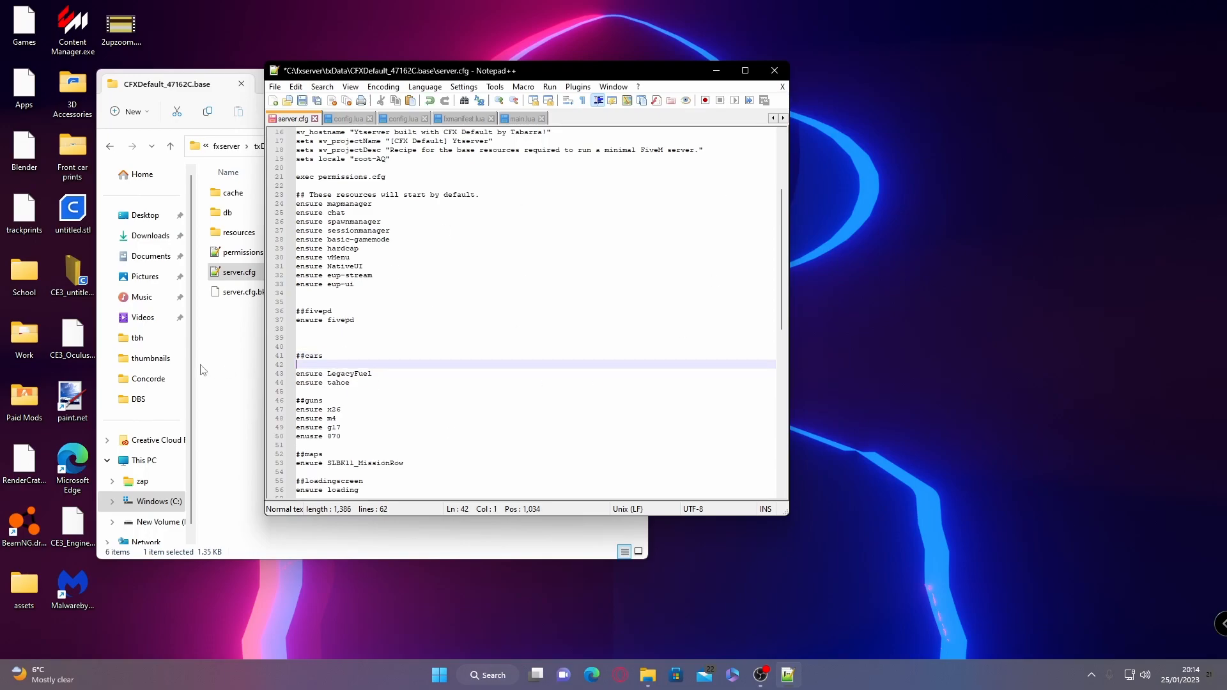
{"action": "type", "text": "ensuree"}
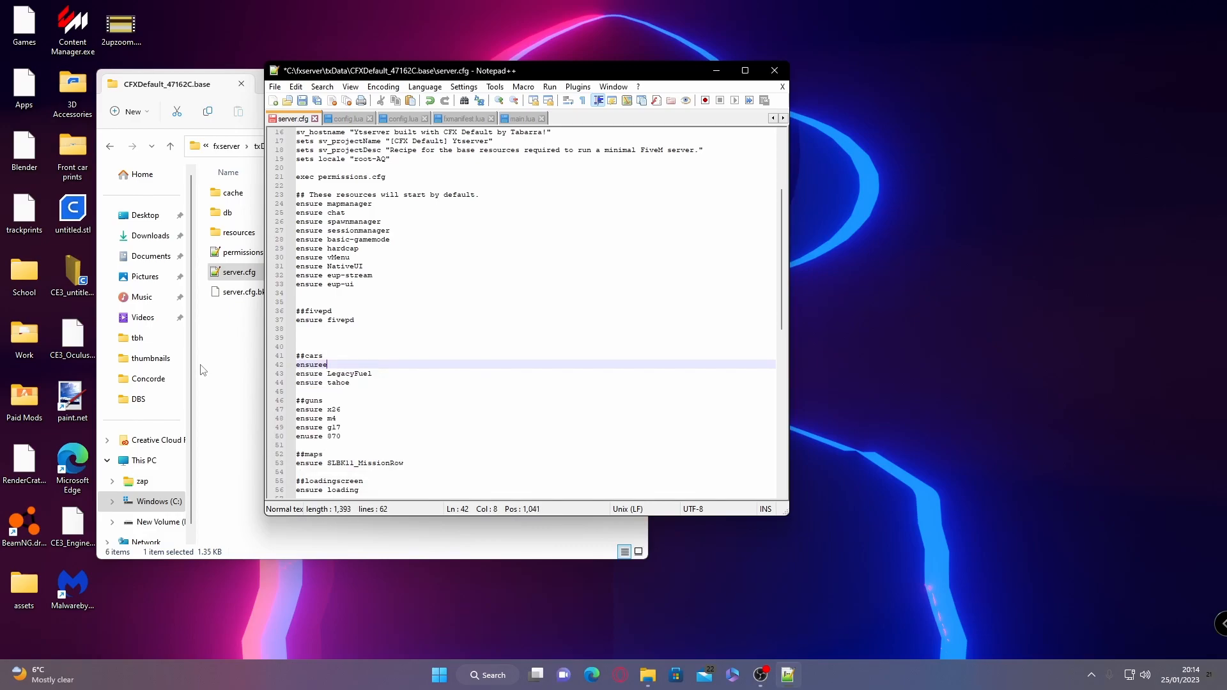
{"action": "type", "text": "zseatbelt"}
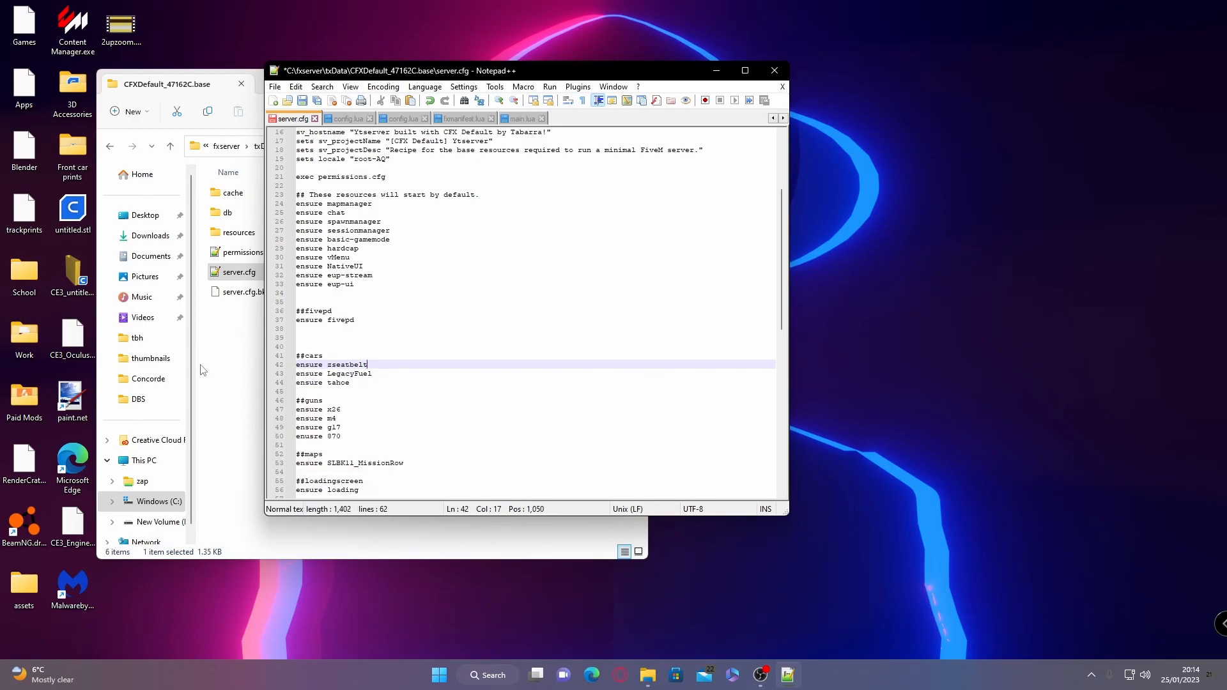
{"action": "mouse_move", "coordinate": [607, 231]}
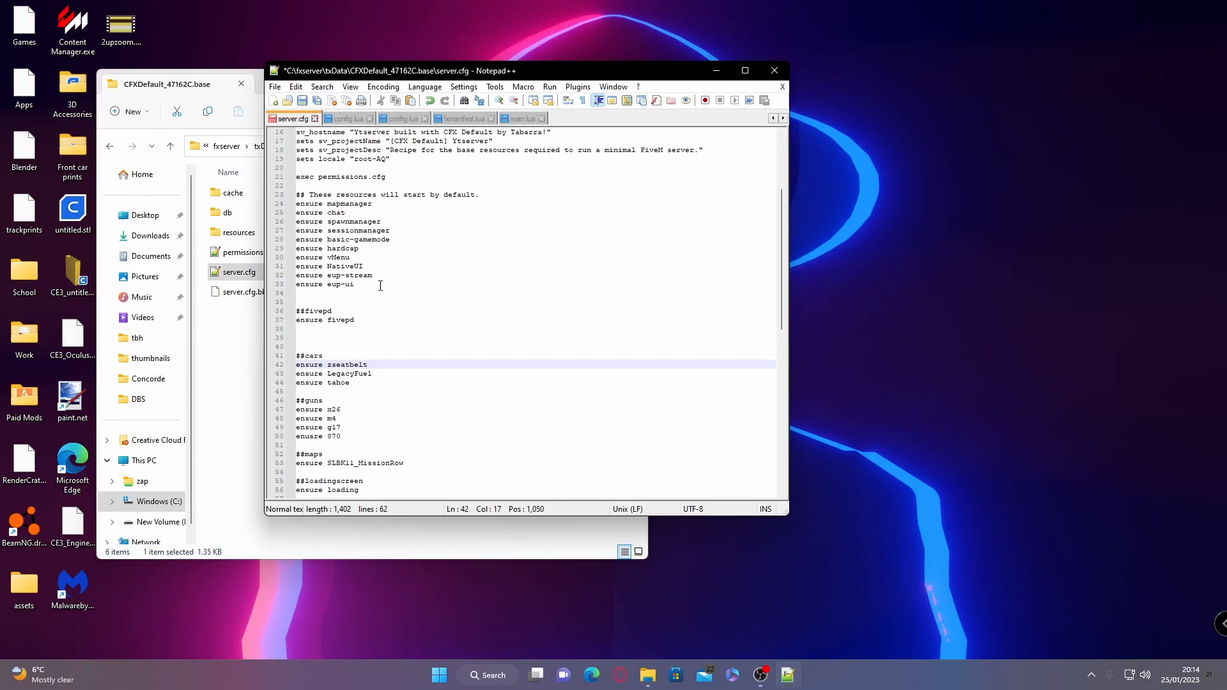
{"action": "mouse_move", "coordinate": [616, 675]}
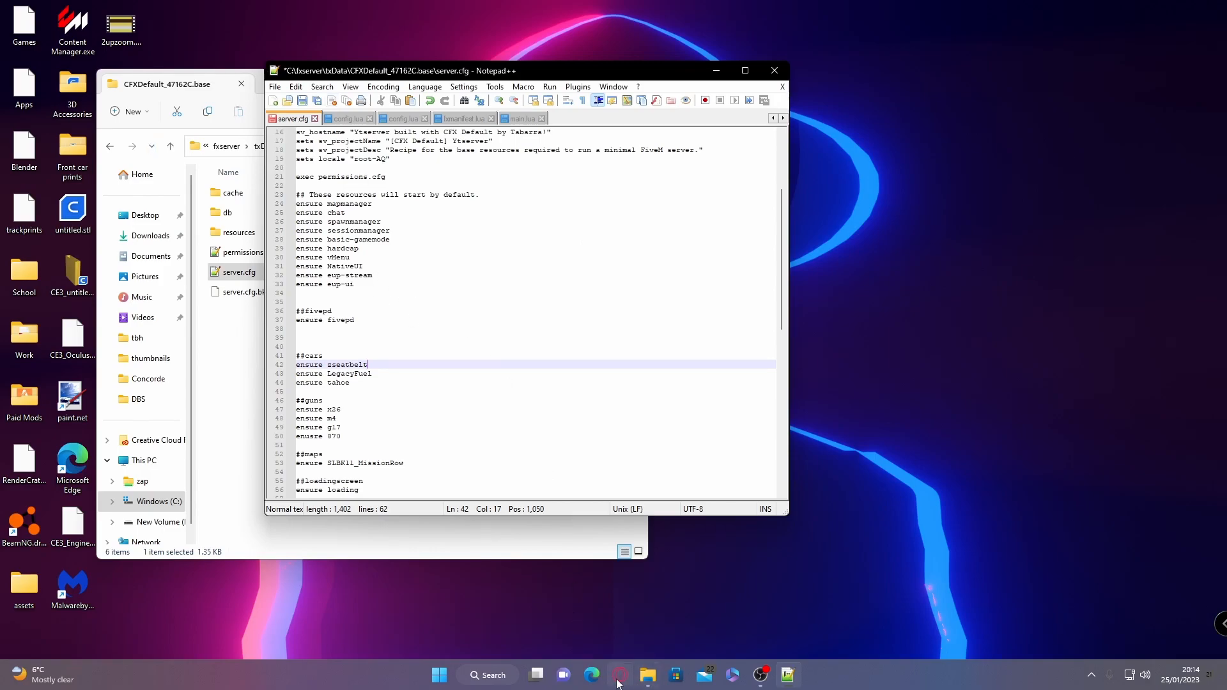
Review the readme's How to use steps and select the setr windscreen command.
{"action": "left_click", "coordinate": [590, 674]}
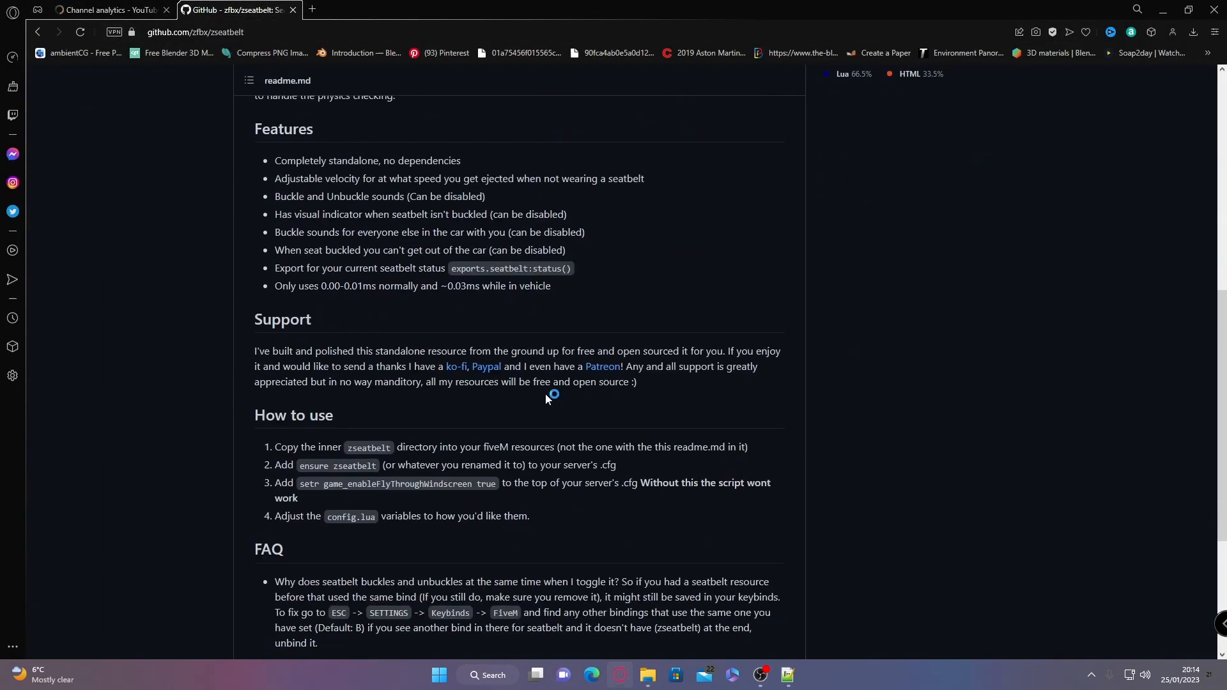
{"action": "scroll", "scroll_direction": "down", "scroll_amount": 3}
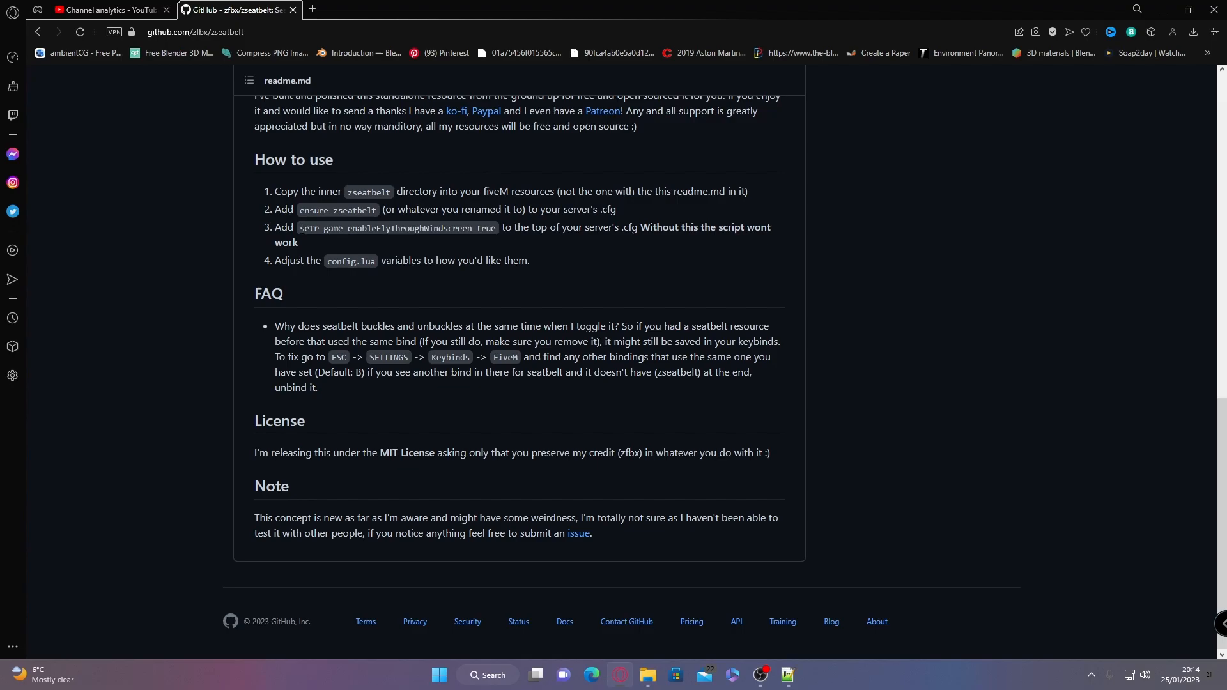
{"action": "double_click", "coordinate": [397, 228]}
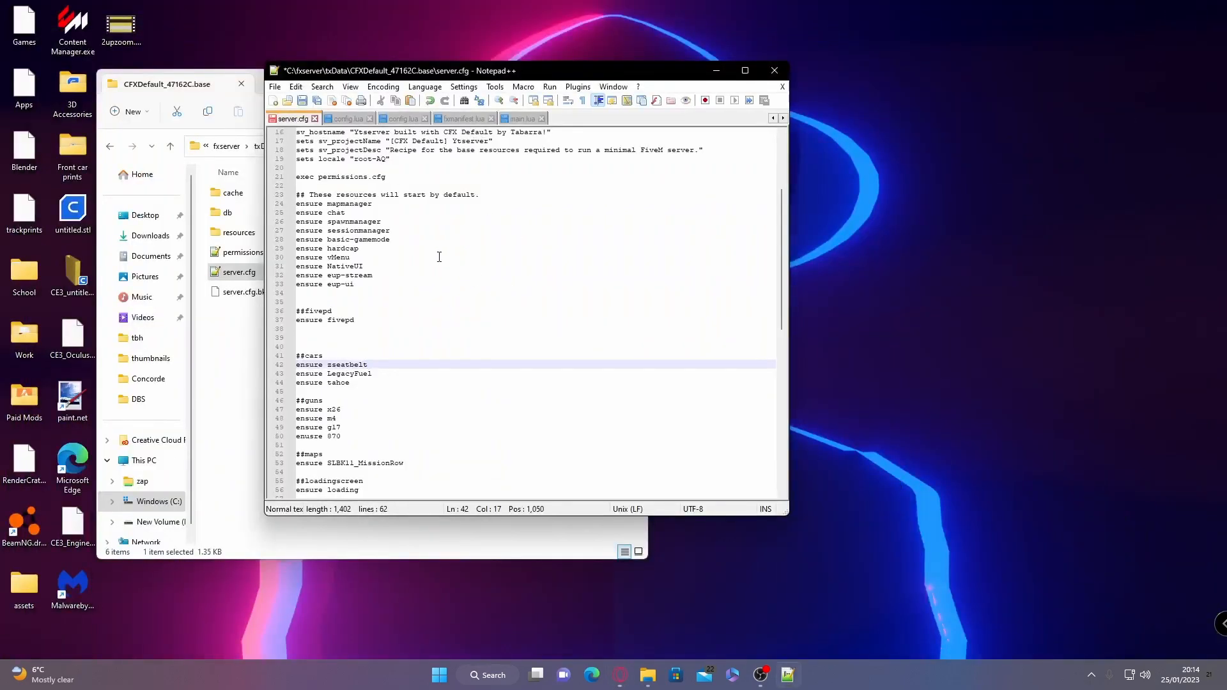
Add 'setr game_enableFlyThroughWindscreen true' below exec permissions.cfg in server.cfg.
{"action": "scroll", "scroll_direction": "up", "scroll_amount": 3}
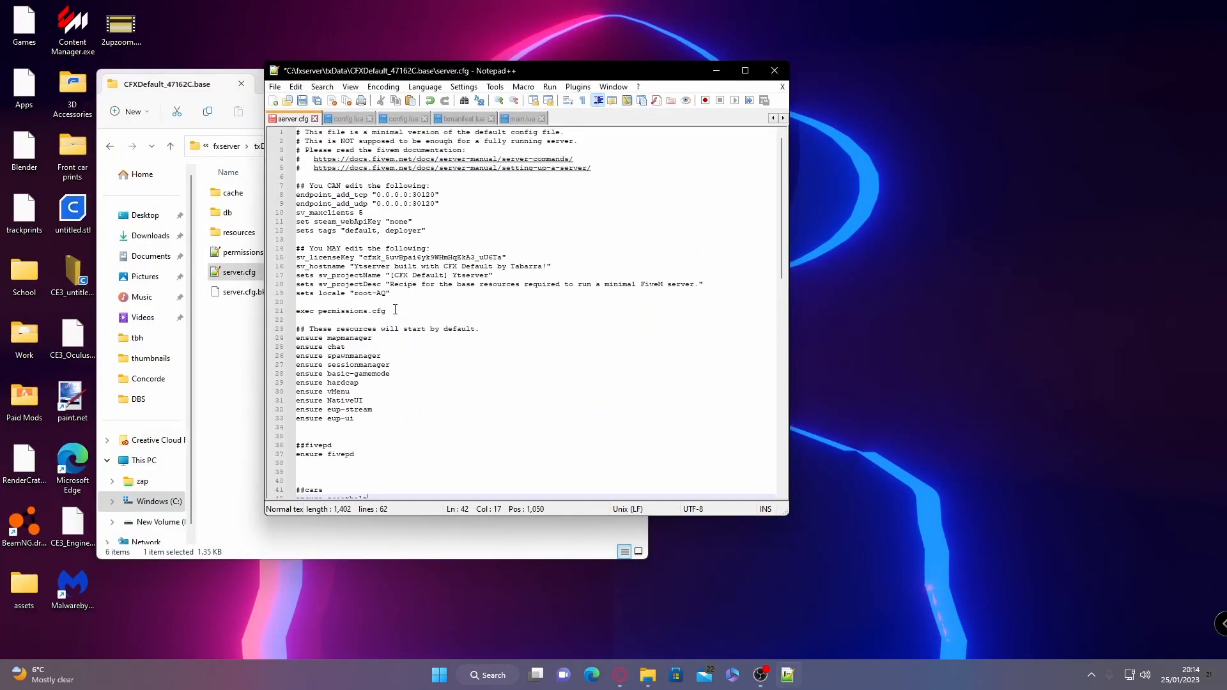
{"action": "left_click", "coordinate": [387, 311]}
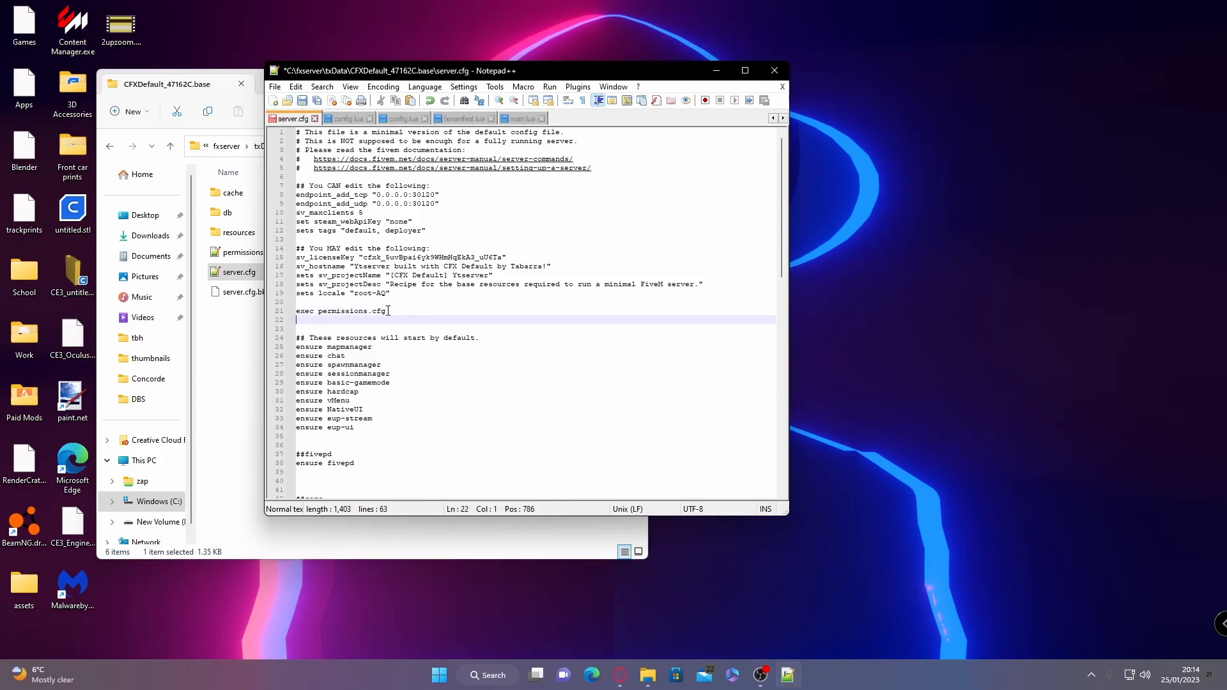
{"action": "type", "text": "setr game_enableFlyThroughWindscreen true"}
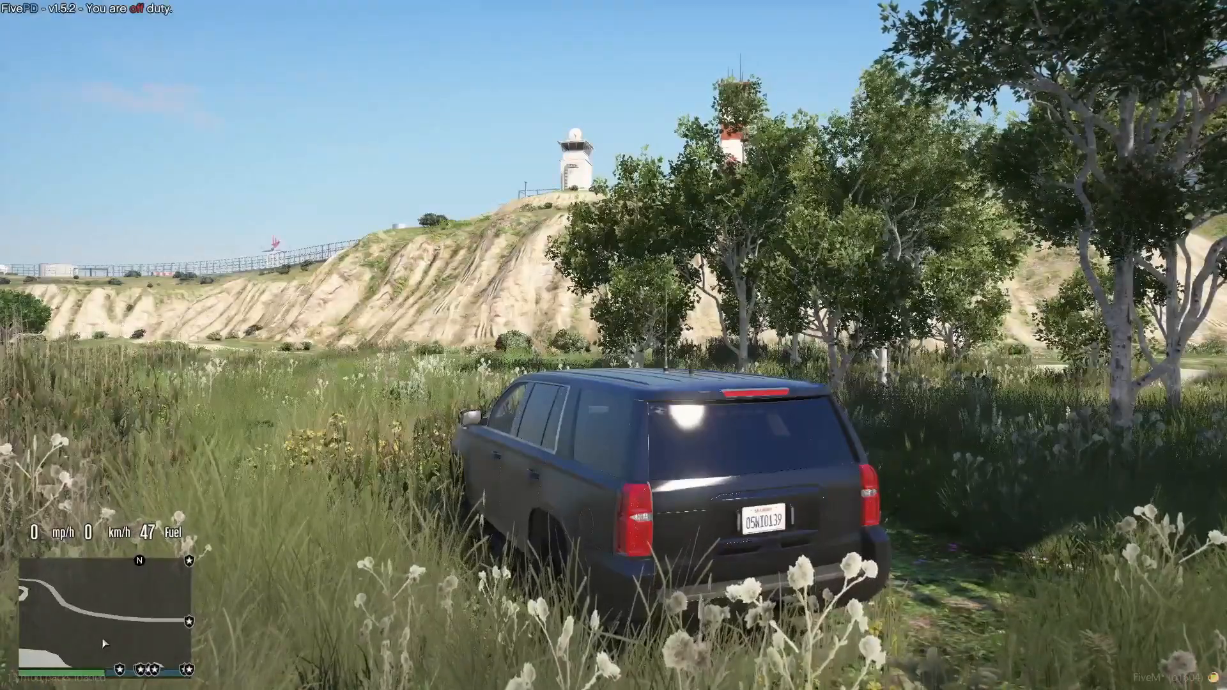
{"action": "mouse_move", "coordinate": [613, 345]}
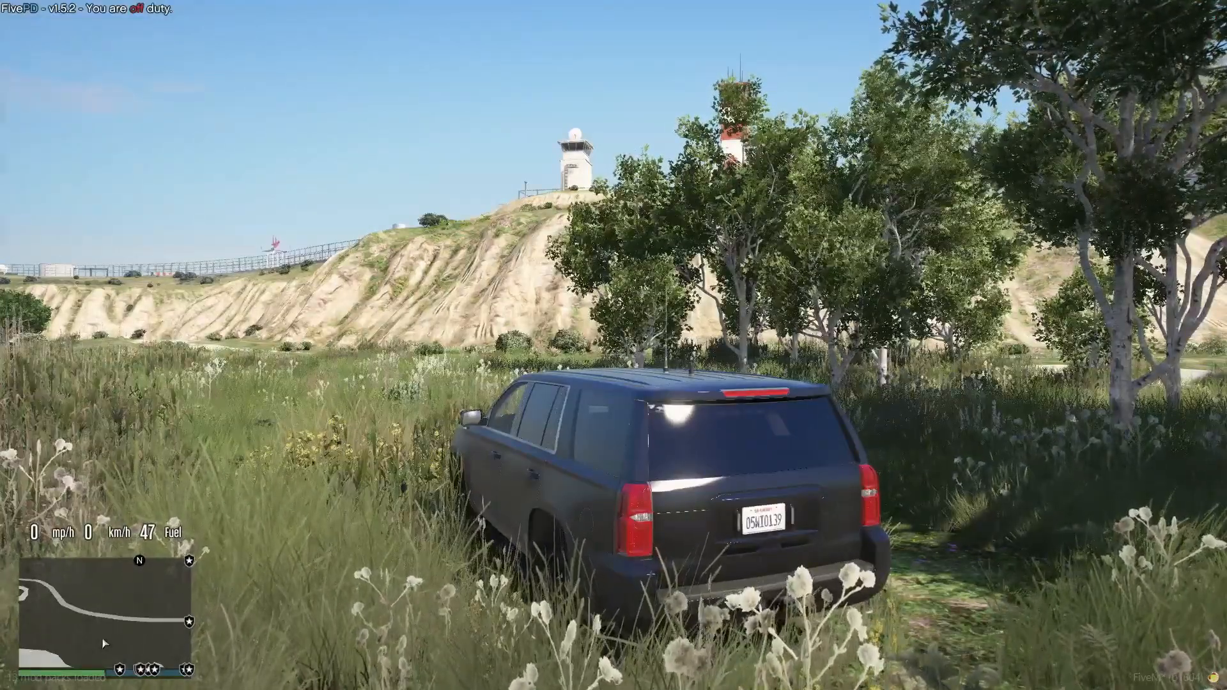
{"action": "mouse_move", "coordinate": [614, 345]}
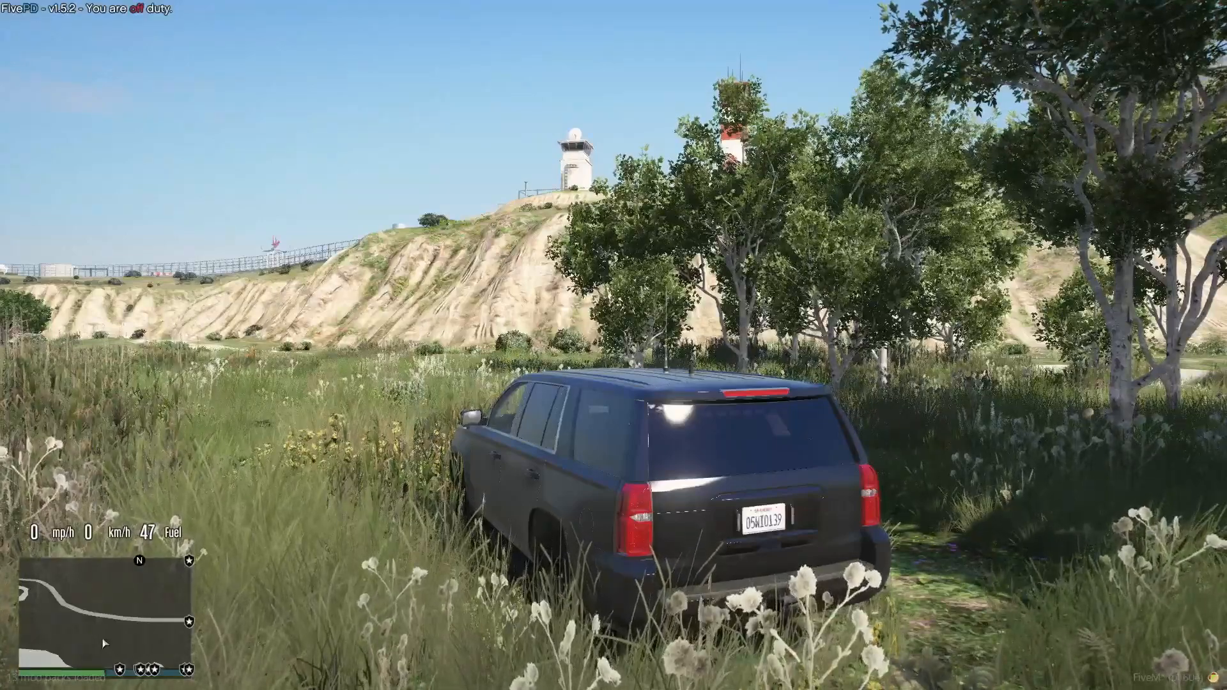